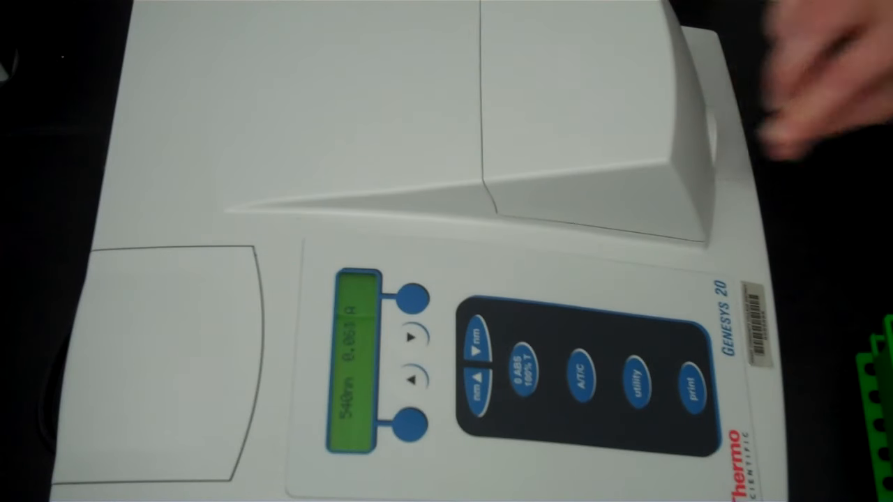
Press 0 ABS/100% T to blank the spectrophotometer at 540 nm, showing 'Setting blank...'.
{"action": "left_click", "coordinate": [528, 362]}
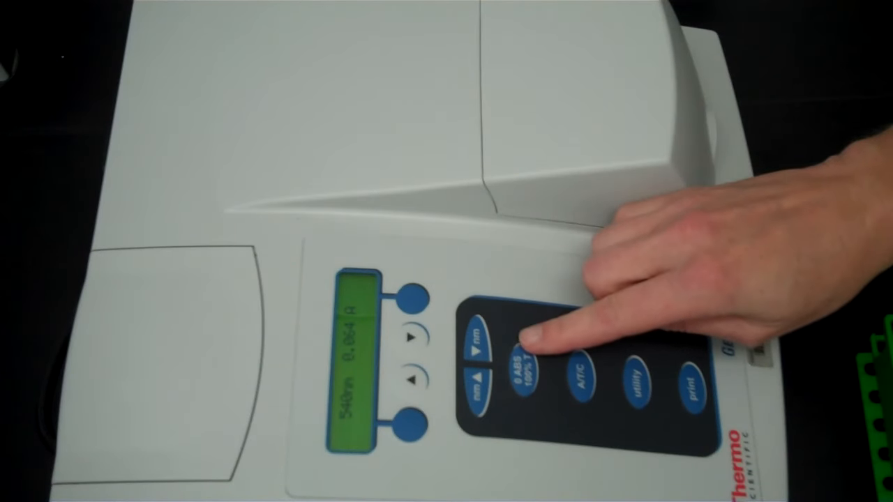
{"action": "left_click", "coordinate": [527, 369]}
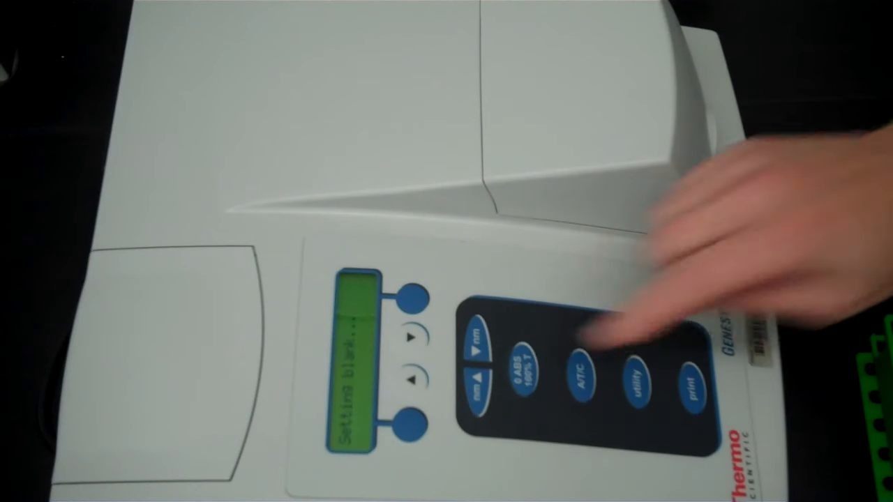